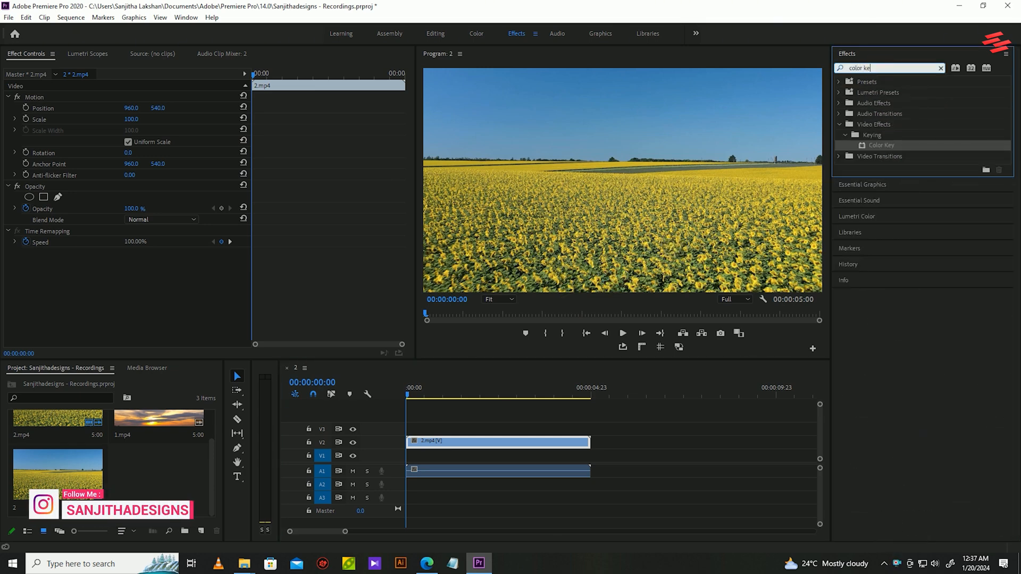
Drag the Color Key effect from the Effects panel onto the 2.mp4 clip
drag(881, 145, 529, 424)
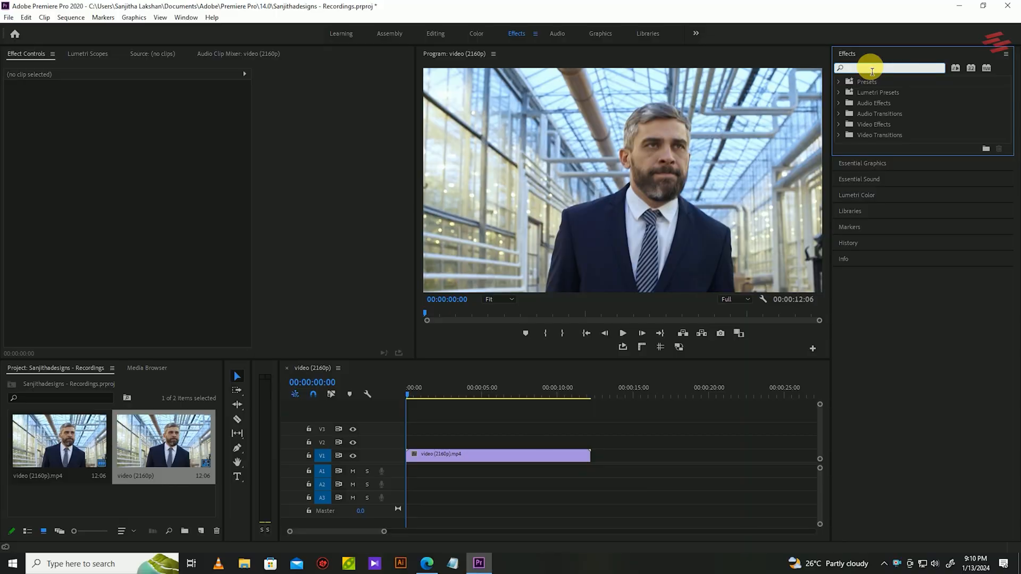
Blur the man's face with a Gaussian Blur ellipse mask, Blurriness 74, tracked forward
text(gaus)
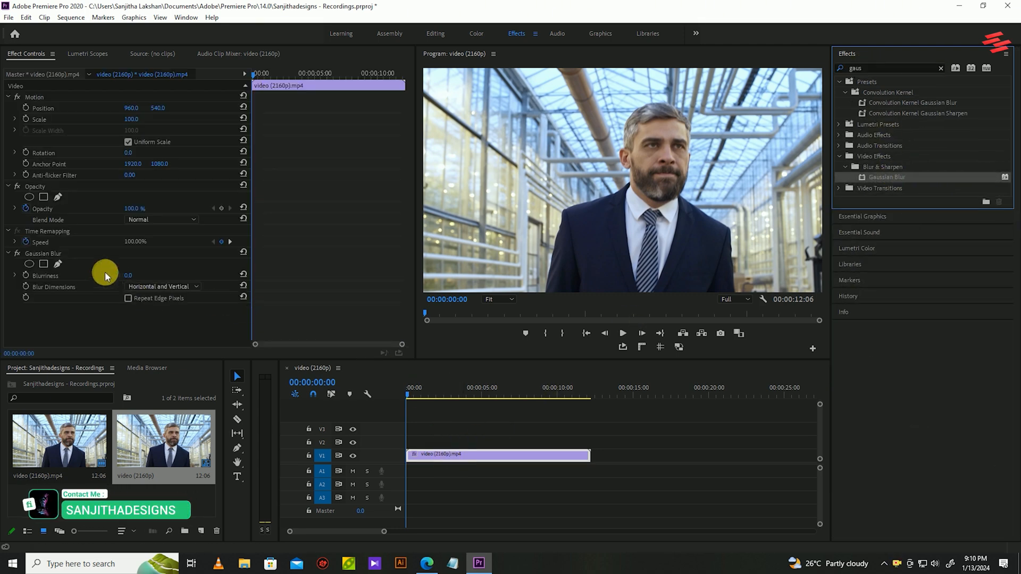
click(43, 264)
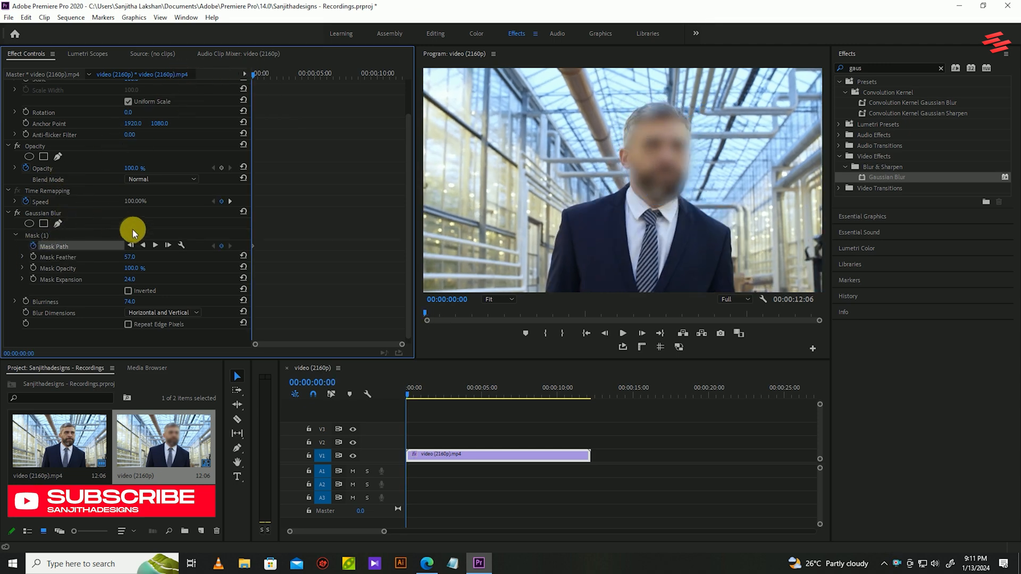
click(155, 245)
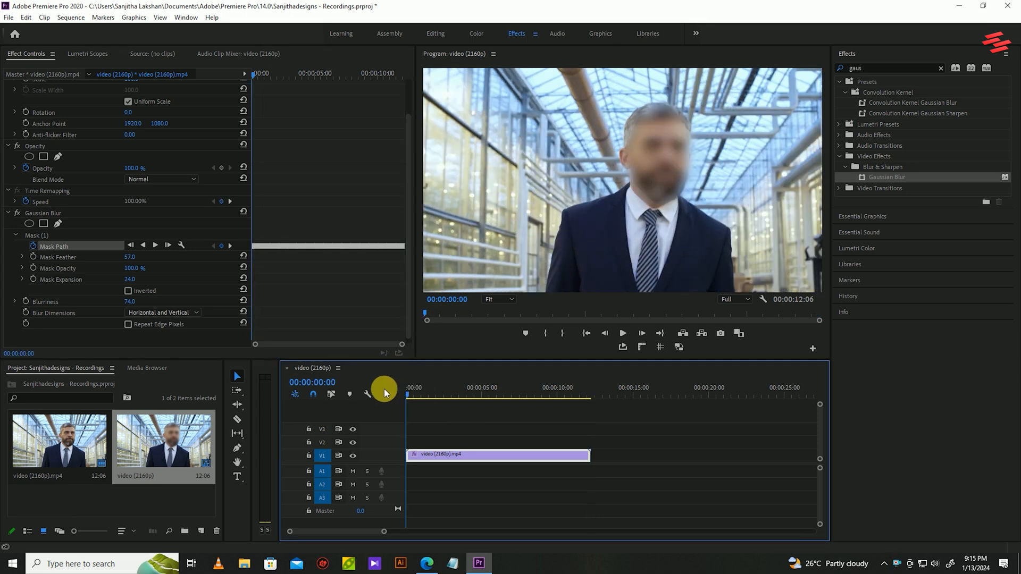
click(621, 333)
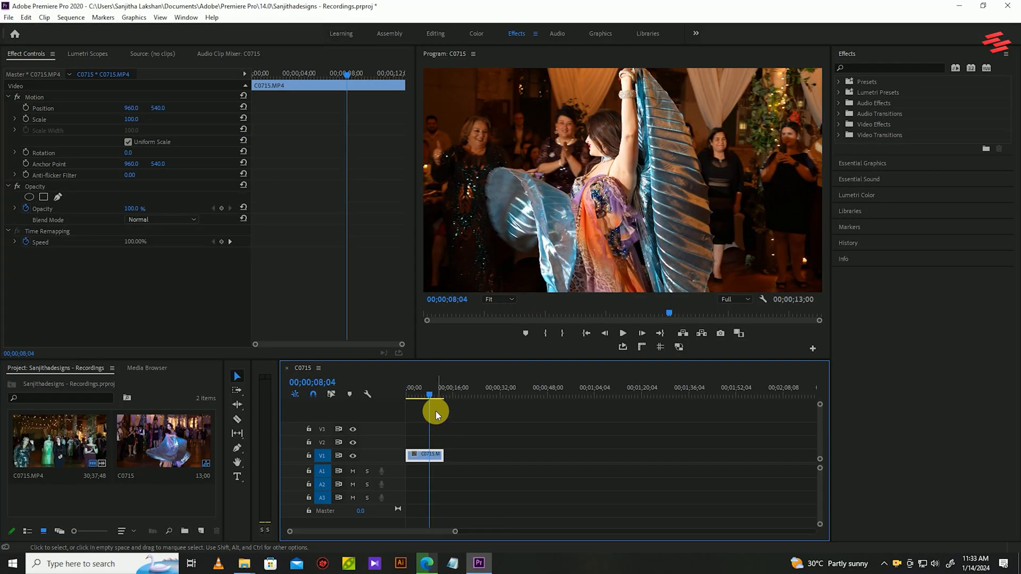
Rewind the playhead to the start and right-click the C0715 clip
drag(428, 396, 394, 396)
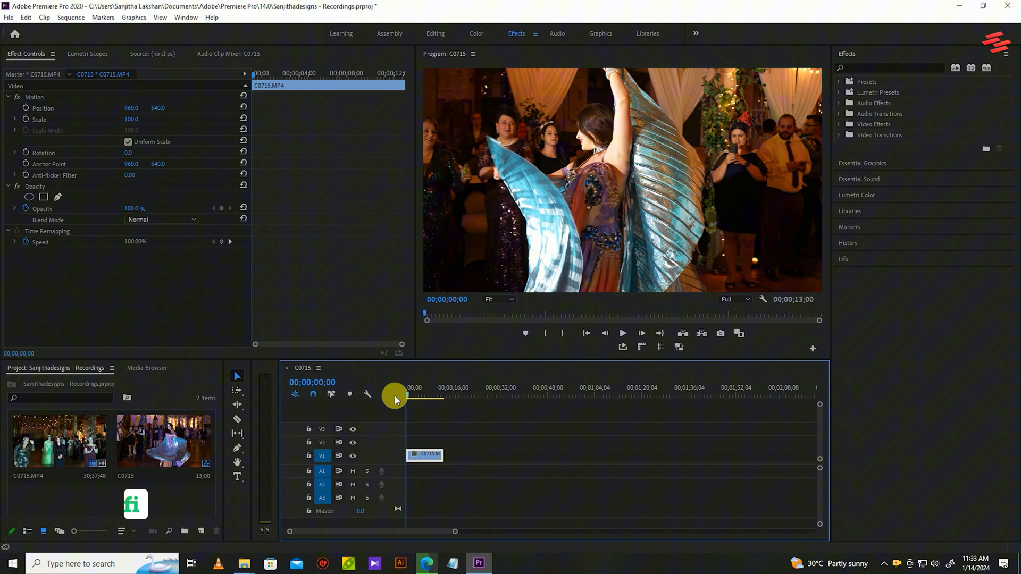
right_click(424, 454)
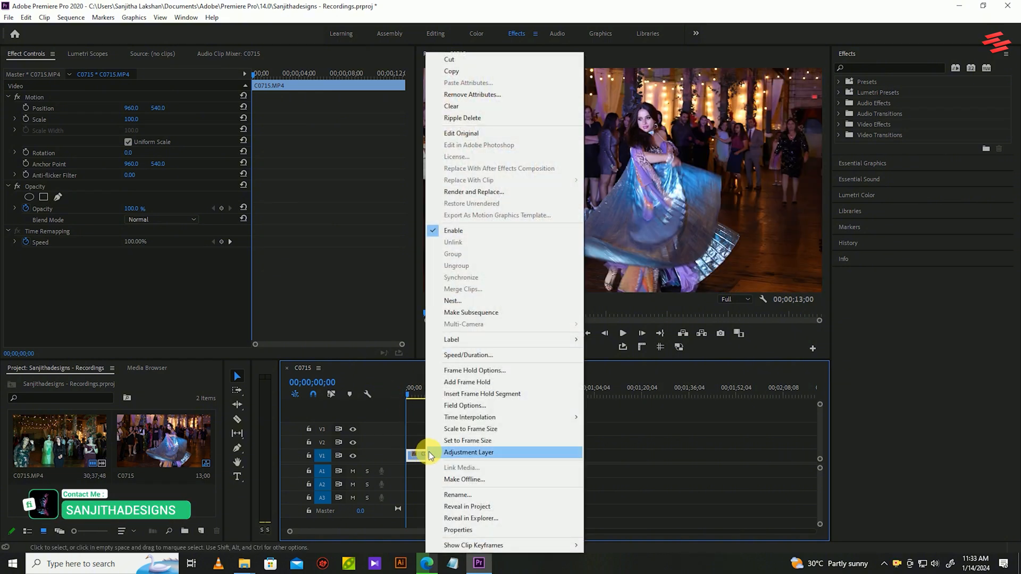
mouse_move(466, 355)
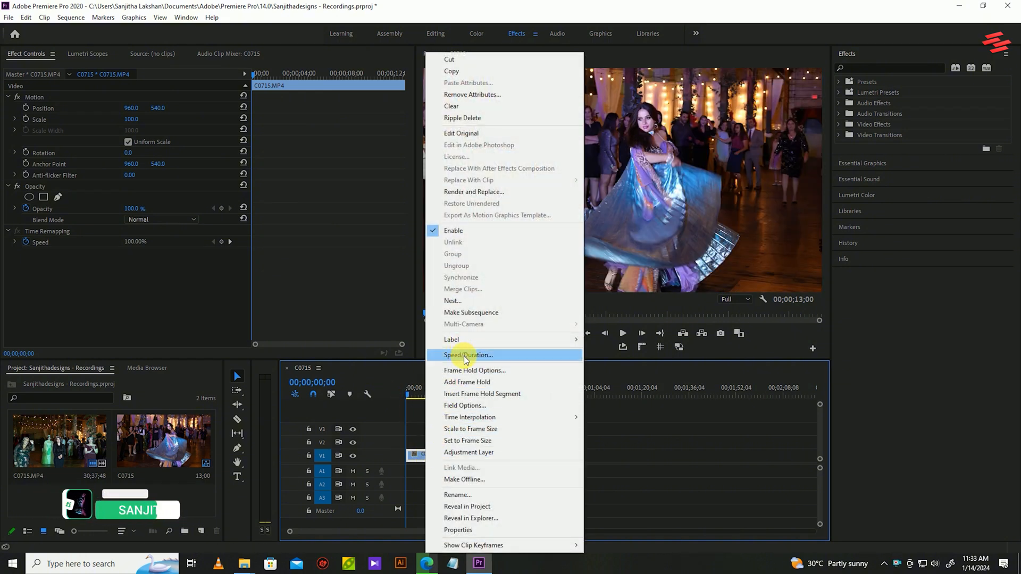
Set the C0715 clip's Speed/Duration to 40% with Frame Blending interpolation
click(468, 355)
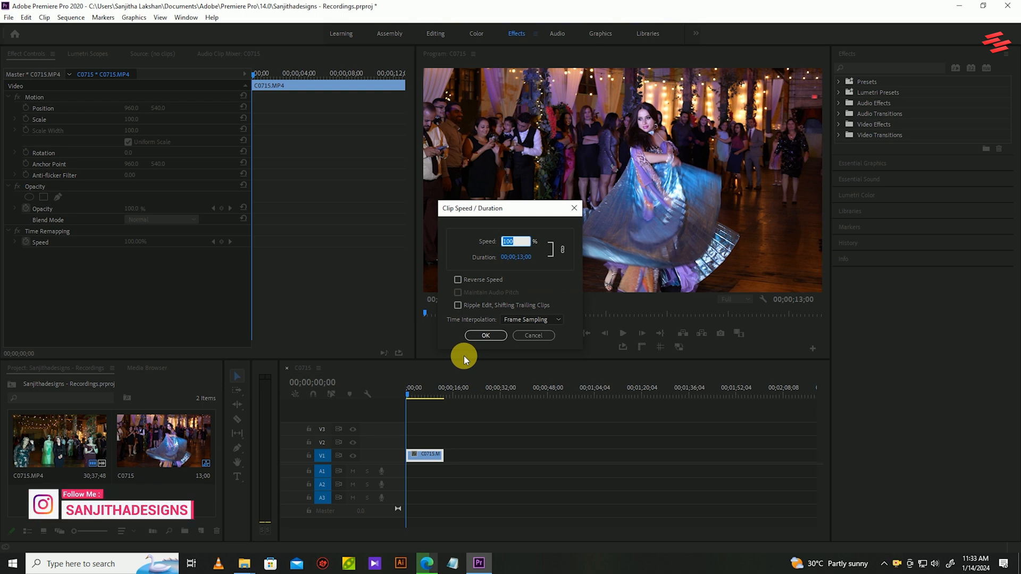
text(40)
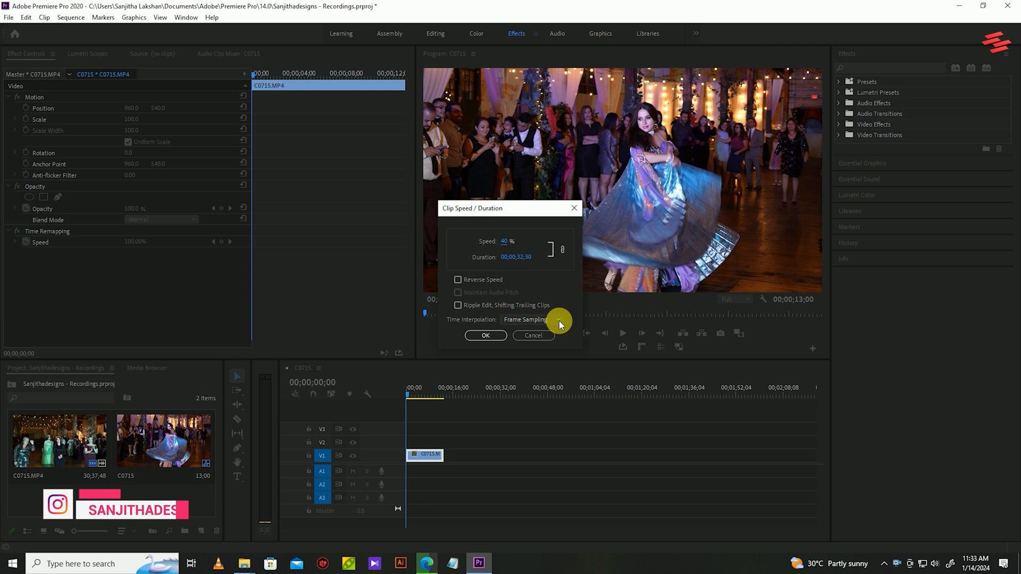
click(530, 319)
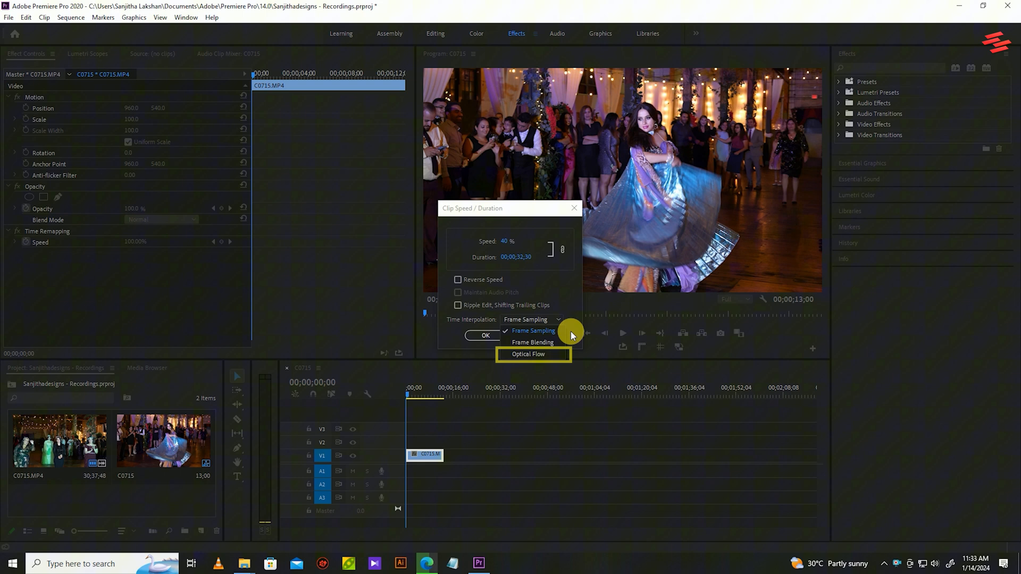
mouse_move(546, 342)
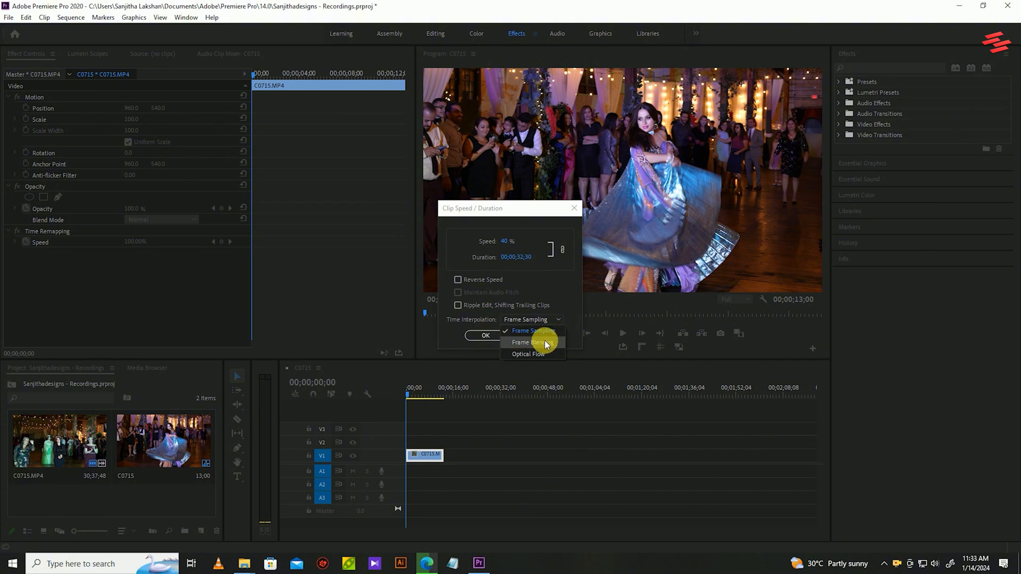
click(527, 342)
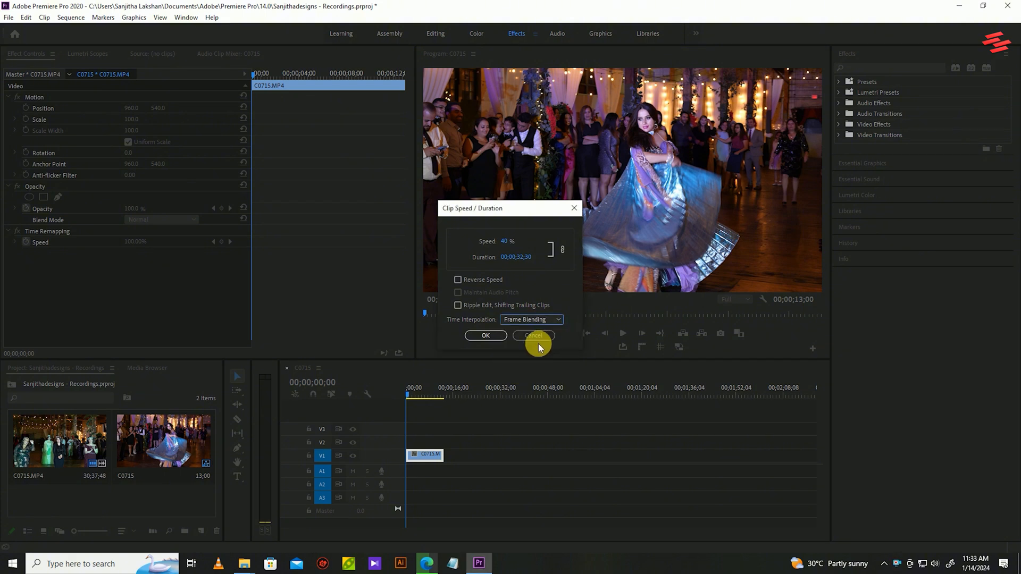
click(485, 335)
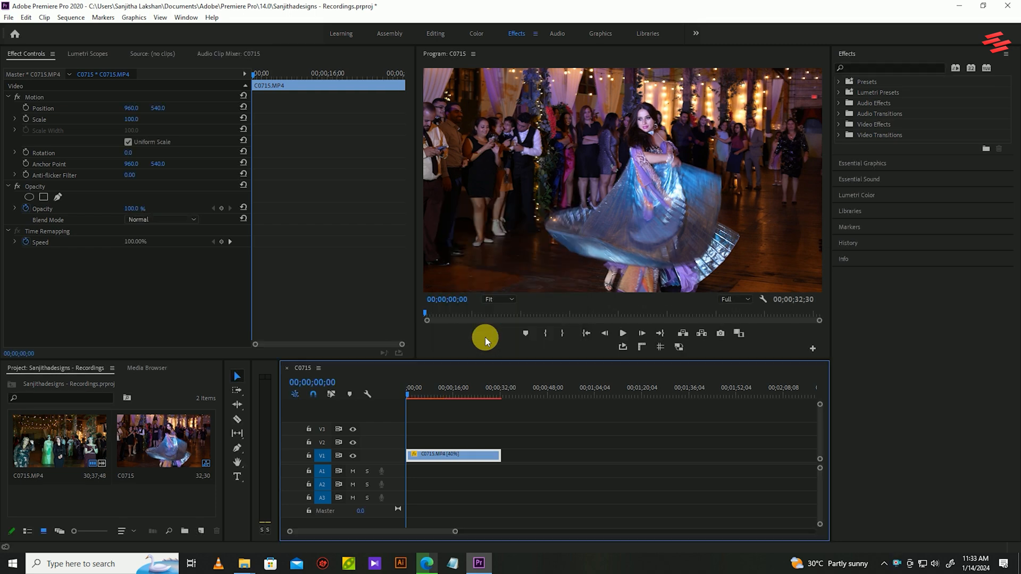
click(622, 332)
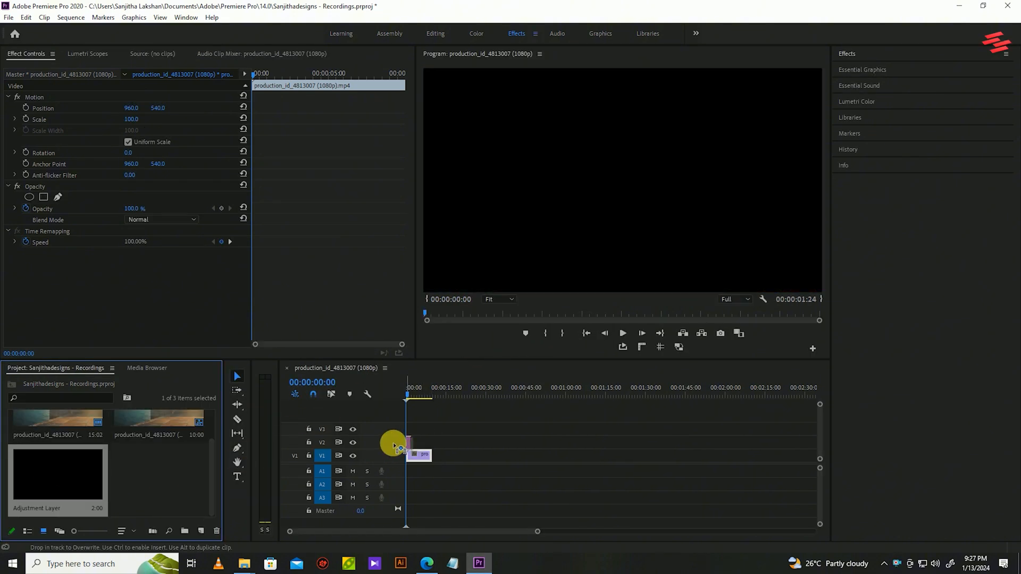
Put an Adjustment Layer on V2 above the lighthouse clip and apply Crop to it
drag(394, 446, 421, 447)
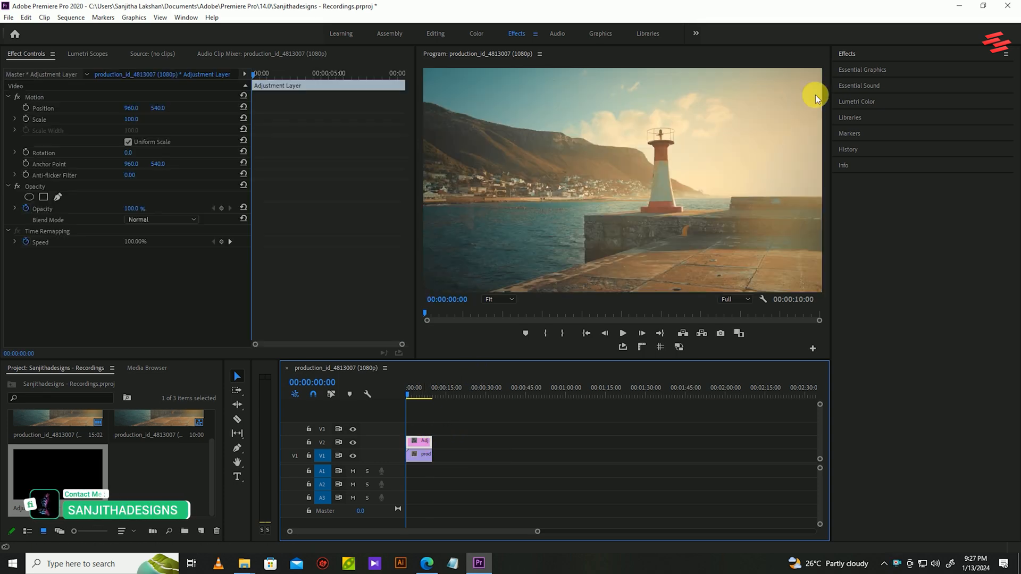
click(847, 53)
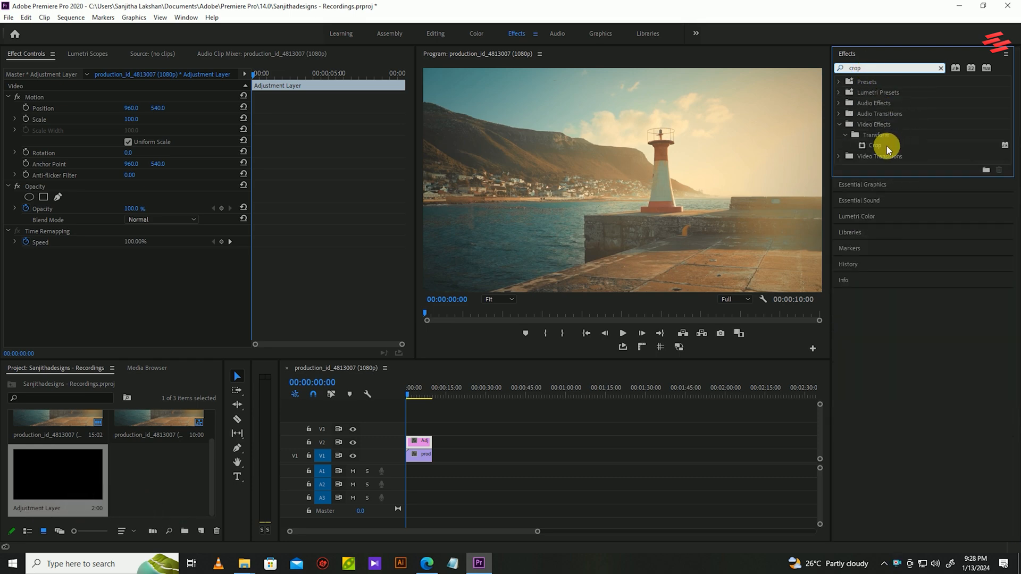
drag(876, 144, 420, 446)
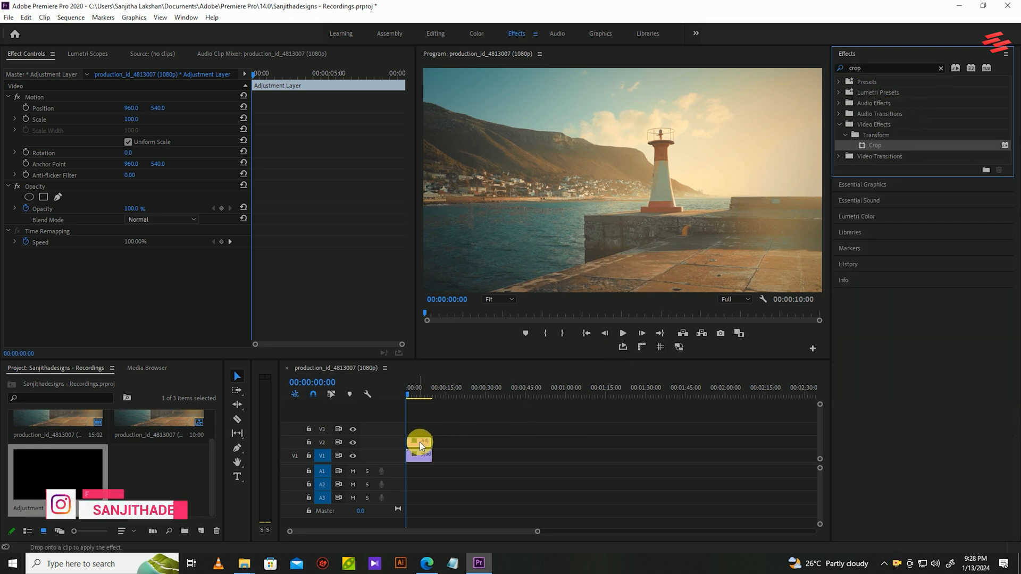
drag(874, 145, 419, 446)
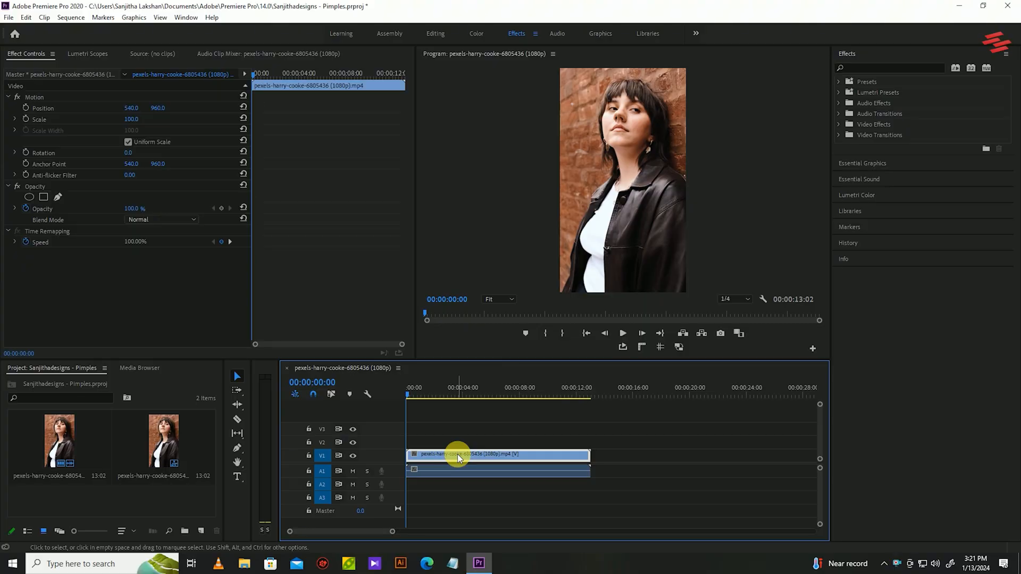
Duplicate the portrait clip to V2 and apply VR De-Noise with noise level 0.30
drag(459, 454, 455, 443)
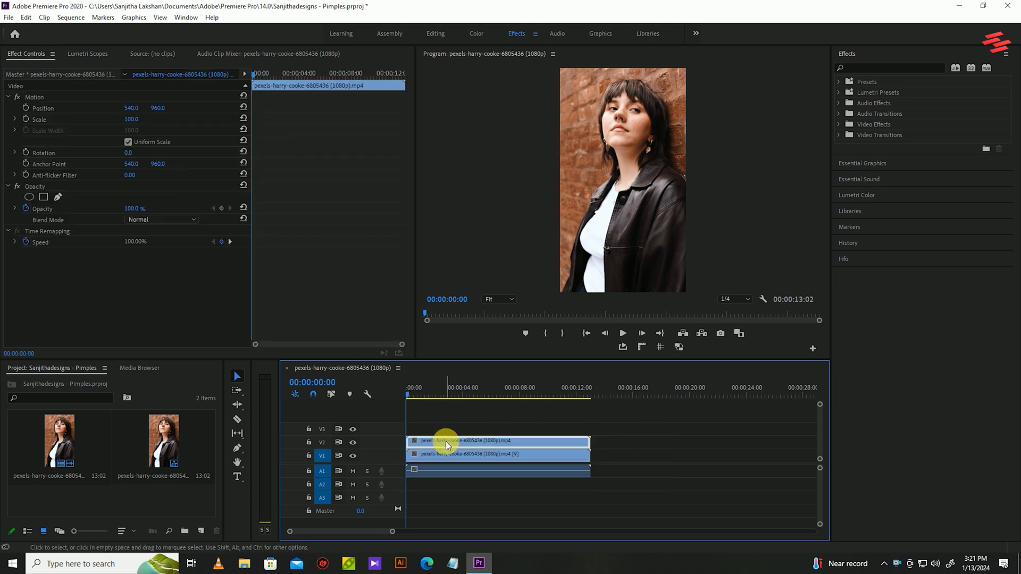
click(888, 67)
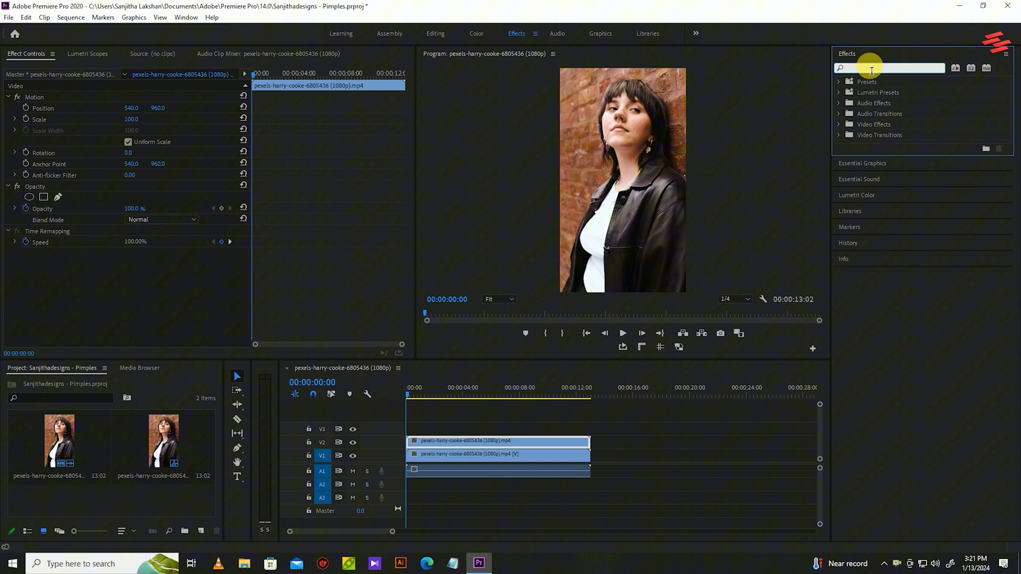
text(noise)
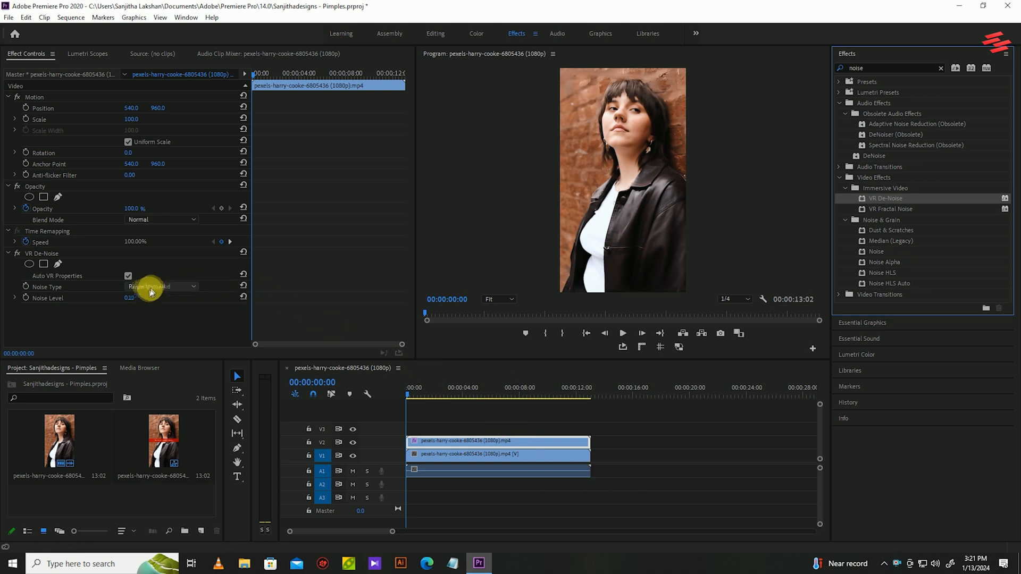
click(160, 286)
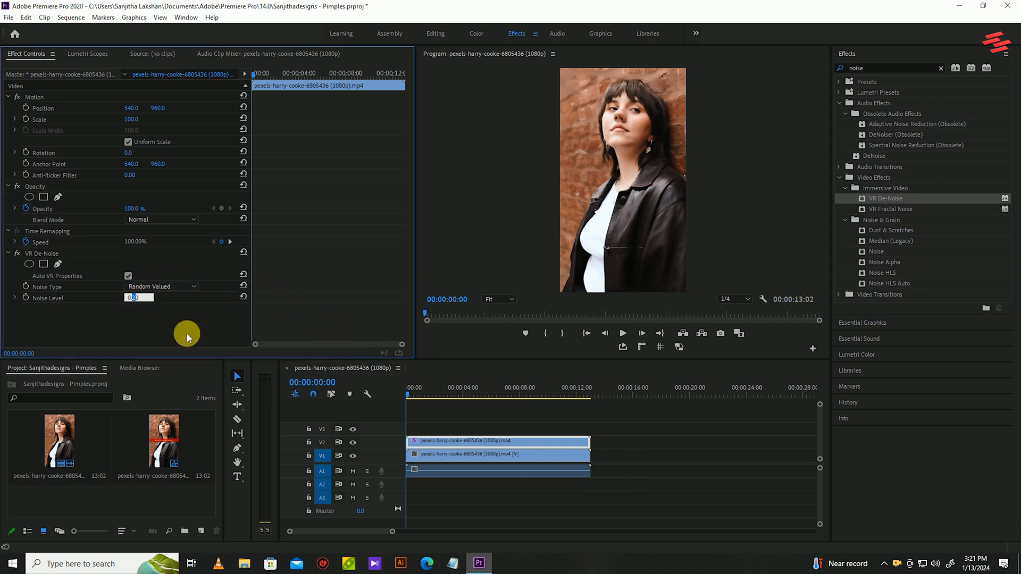
click(498, 299)
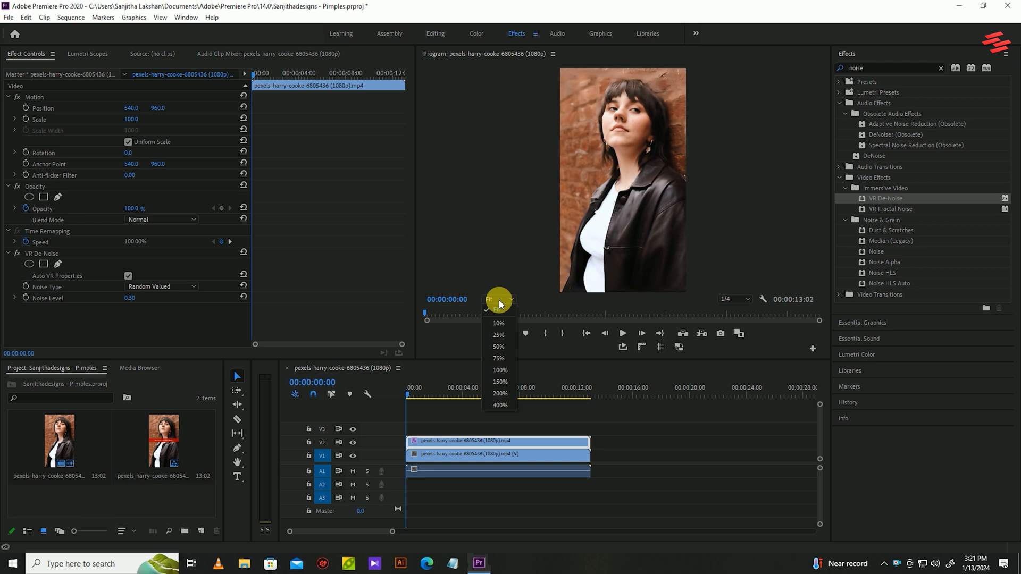
click(498, 346)
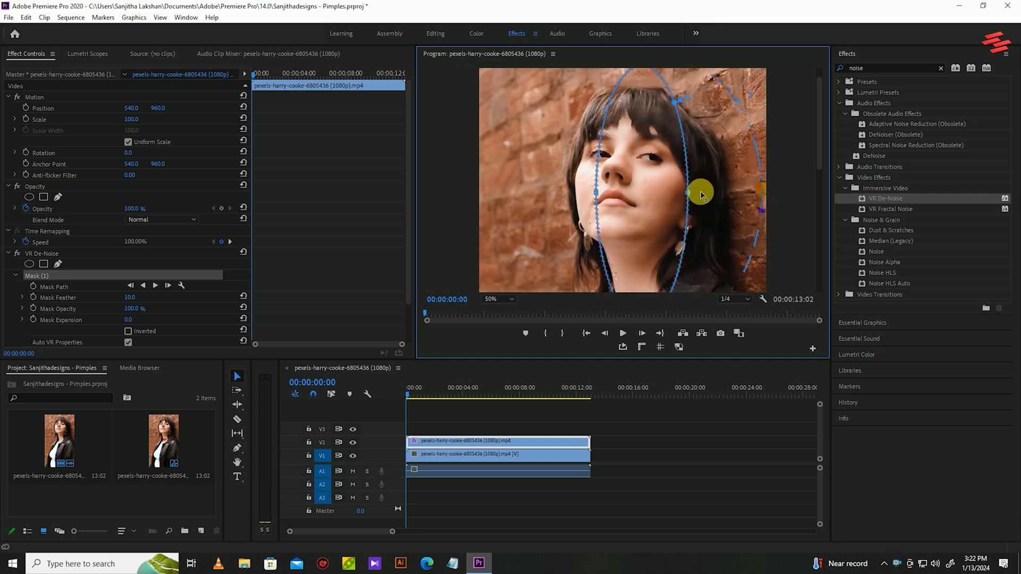
Drag the VR De-Noise ellipse mask handles to fit snugly around the woman's face
drag(702, 192, 667, 150)
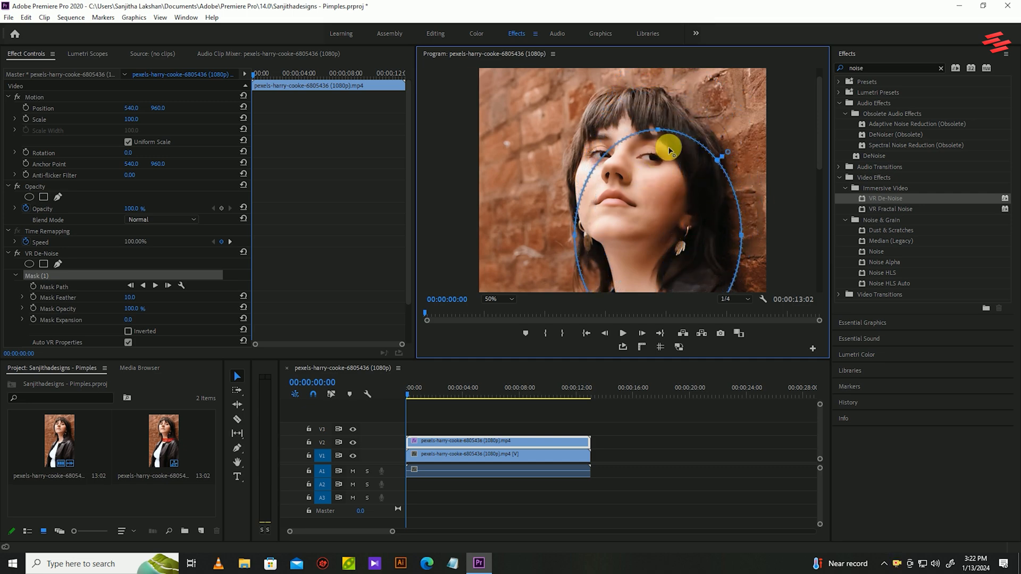
drag(670, 151, 702, 189)
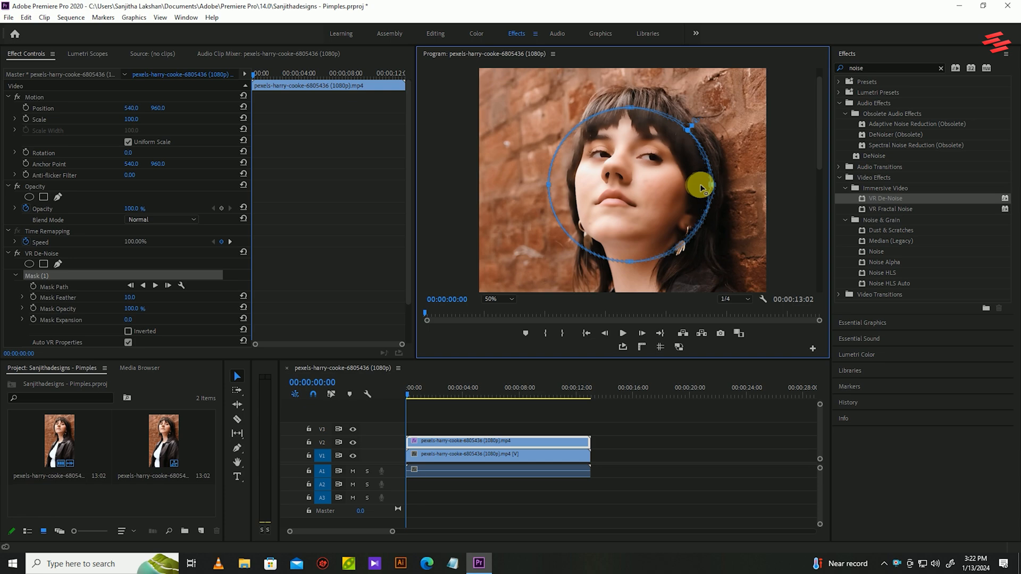
drag(699, 186, 568, 182)
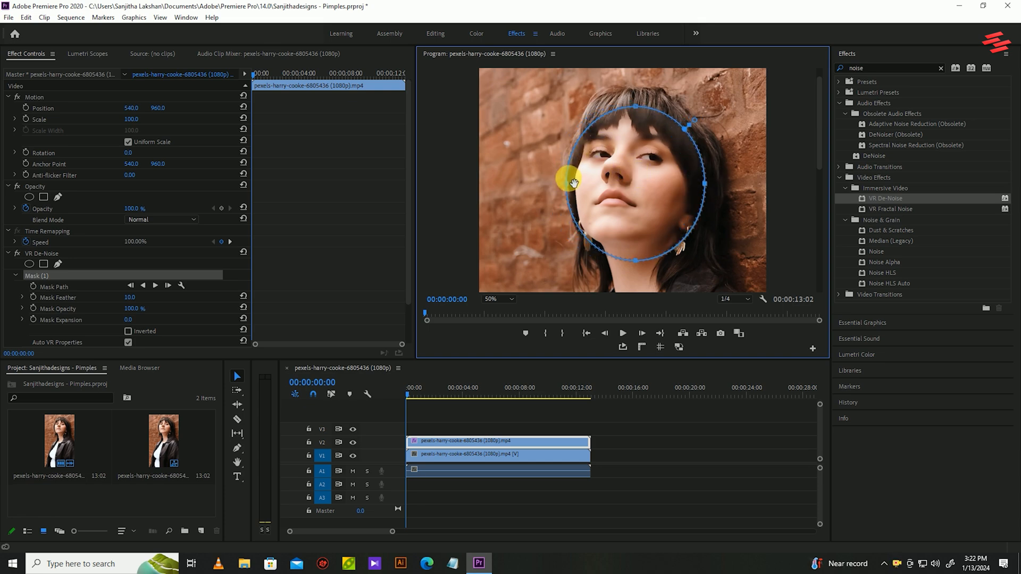
drag(563, 181, 621, 184)
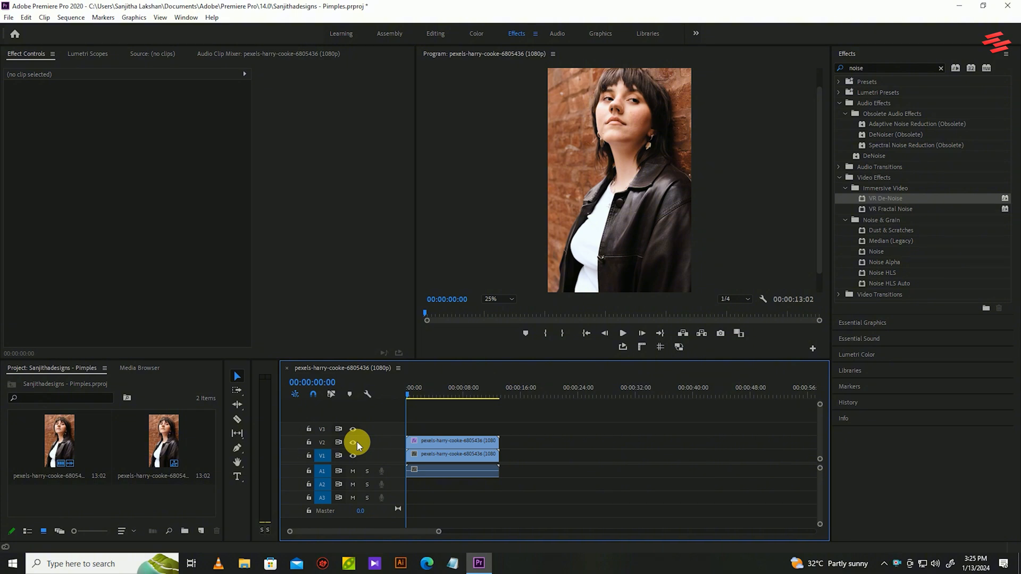
Toggle V2 track output during playback to compare smoothed and original footage
click(622, 333)
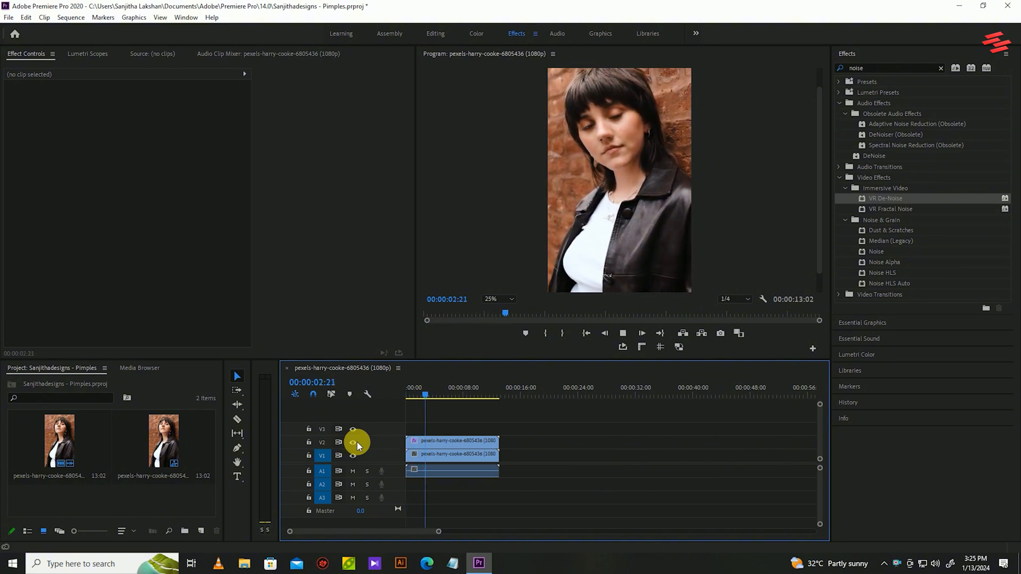